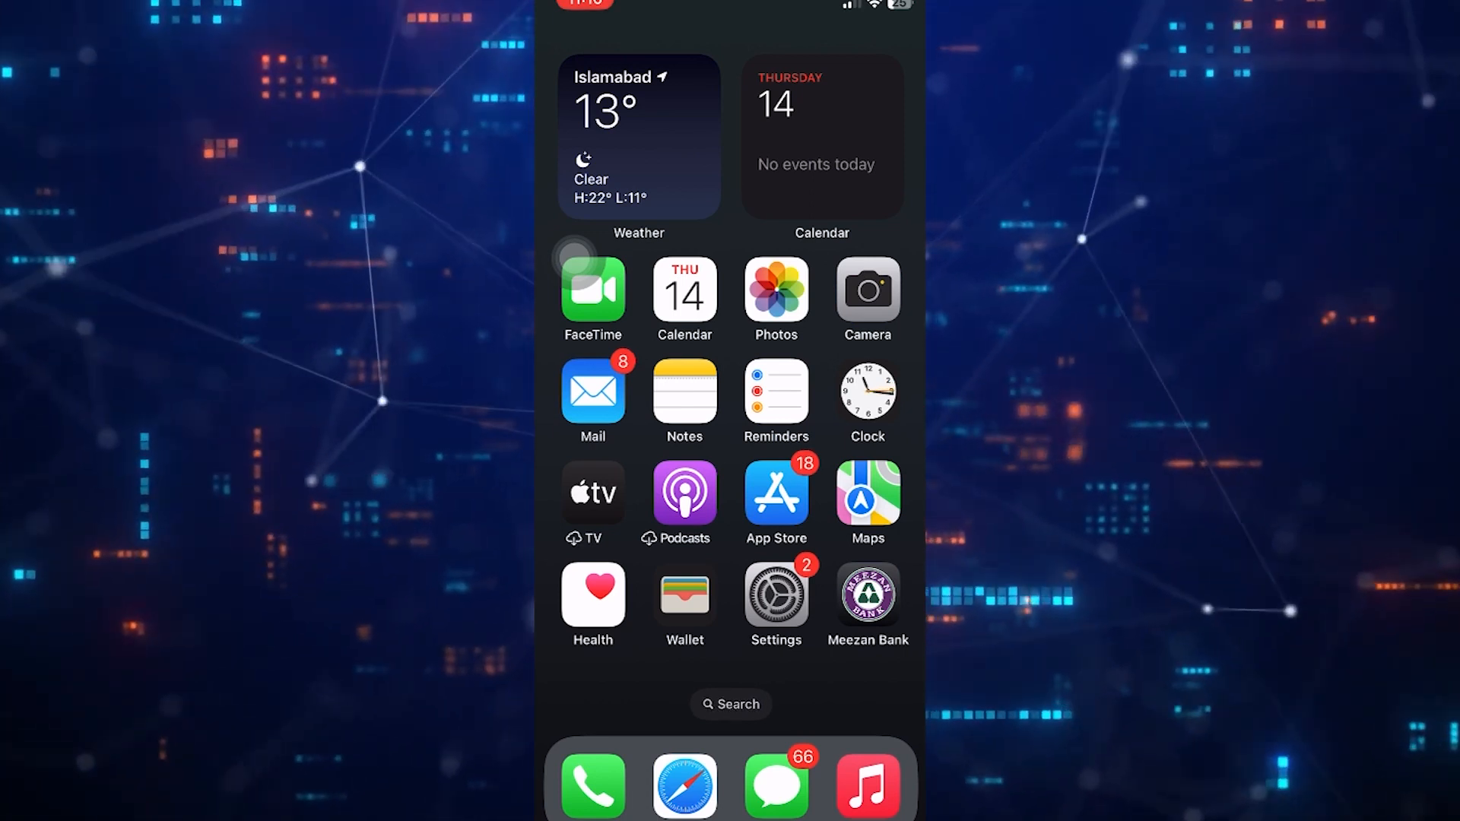
Open Settings from the Home Screen to reach the Sounds & Haptics page
{"action": "left_click", "coordinate": [776, 589]}
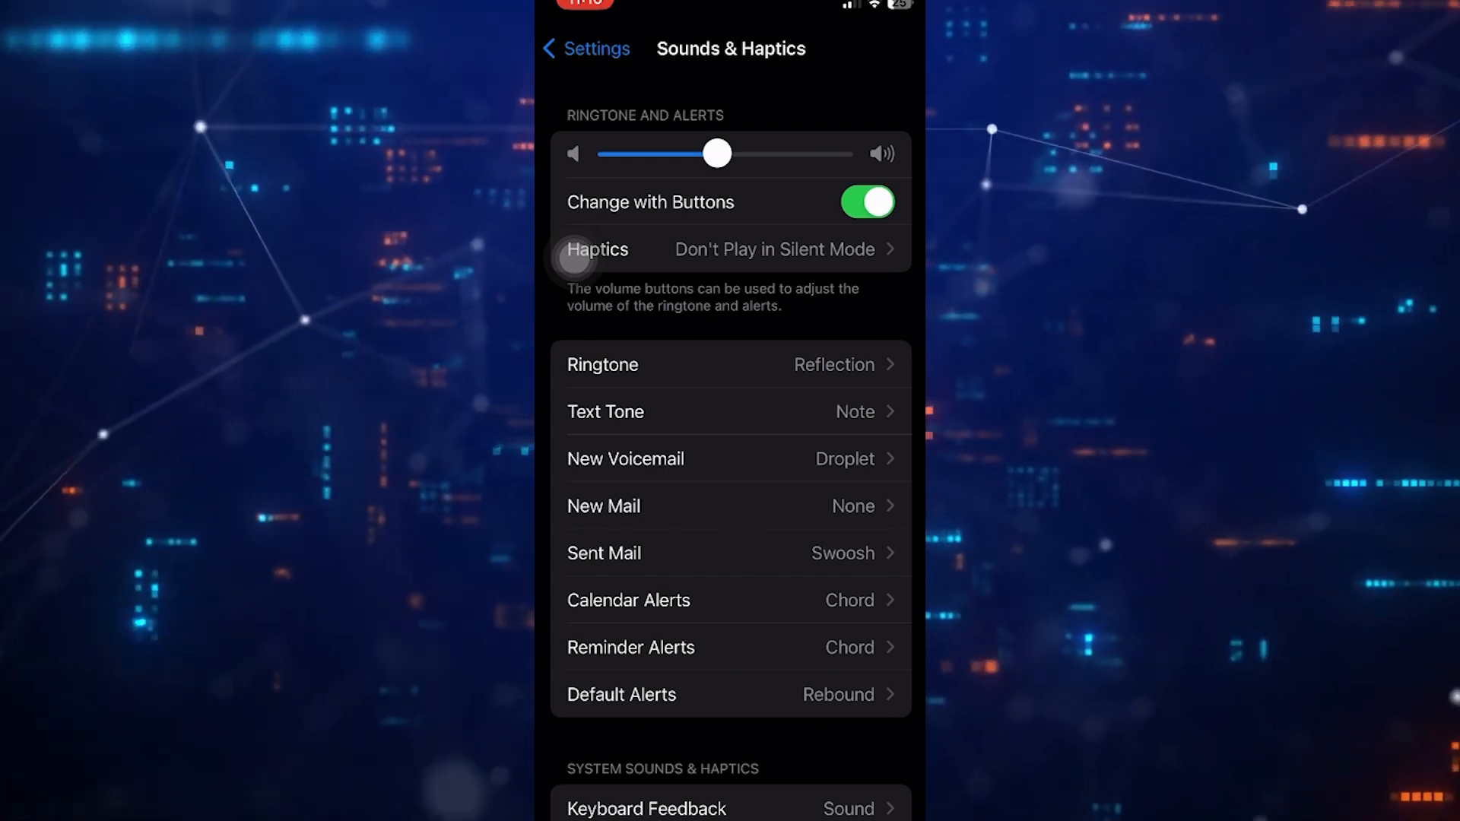
Drag the Ringtone and Alerts volume slider, then scroll down the Sounds & Haptics page
{"action": "left_click_drag", "start_coordinate": [717, 154], "coordinate": [838, 153]}
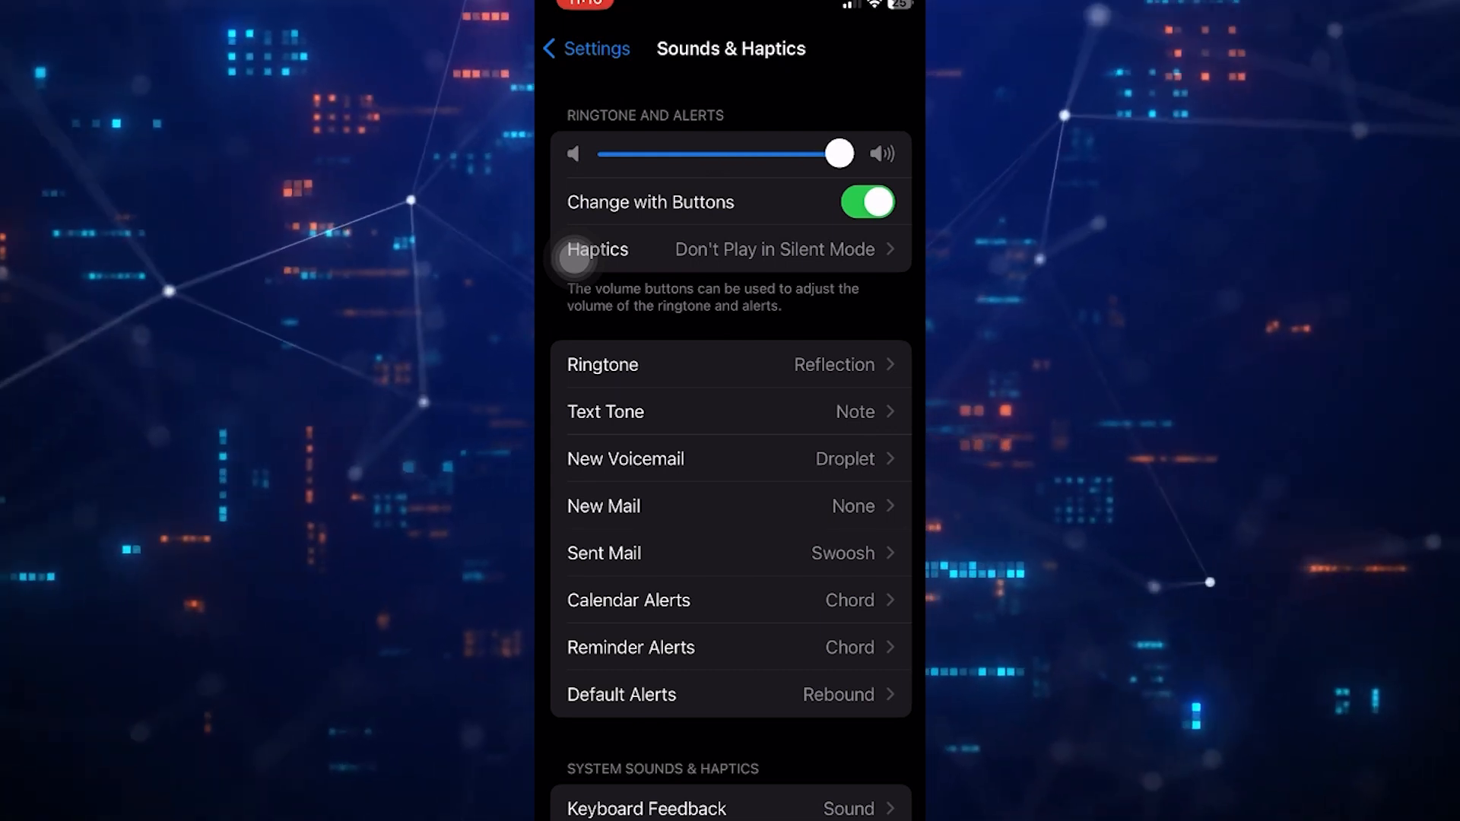
{"action": "left_click_drag", "start_coordinate": [838, 154], "coordinate": [610, 153]}
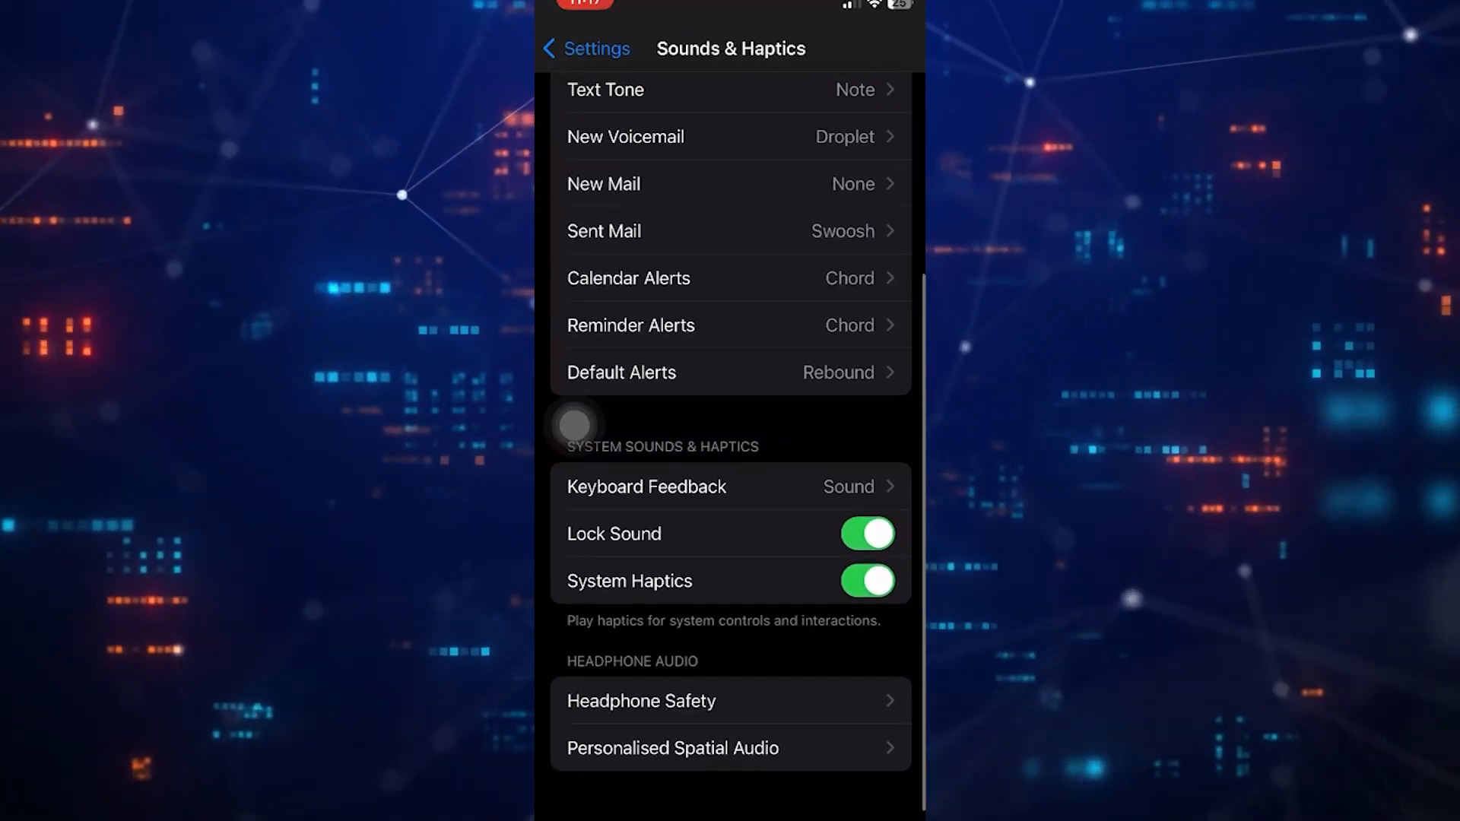
{"action": "scroll", "scroll_direction": "down", "scroll_amount": 3}
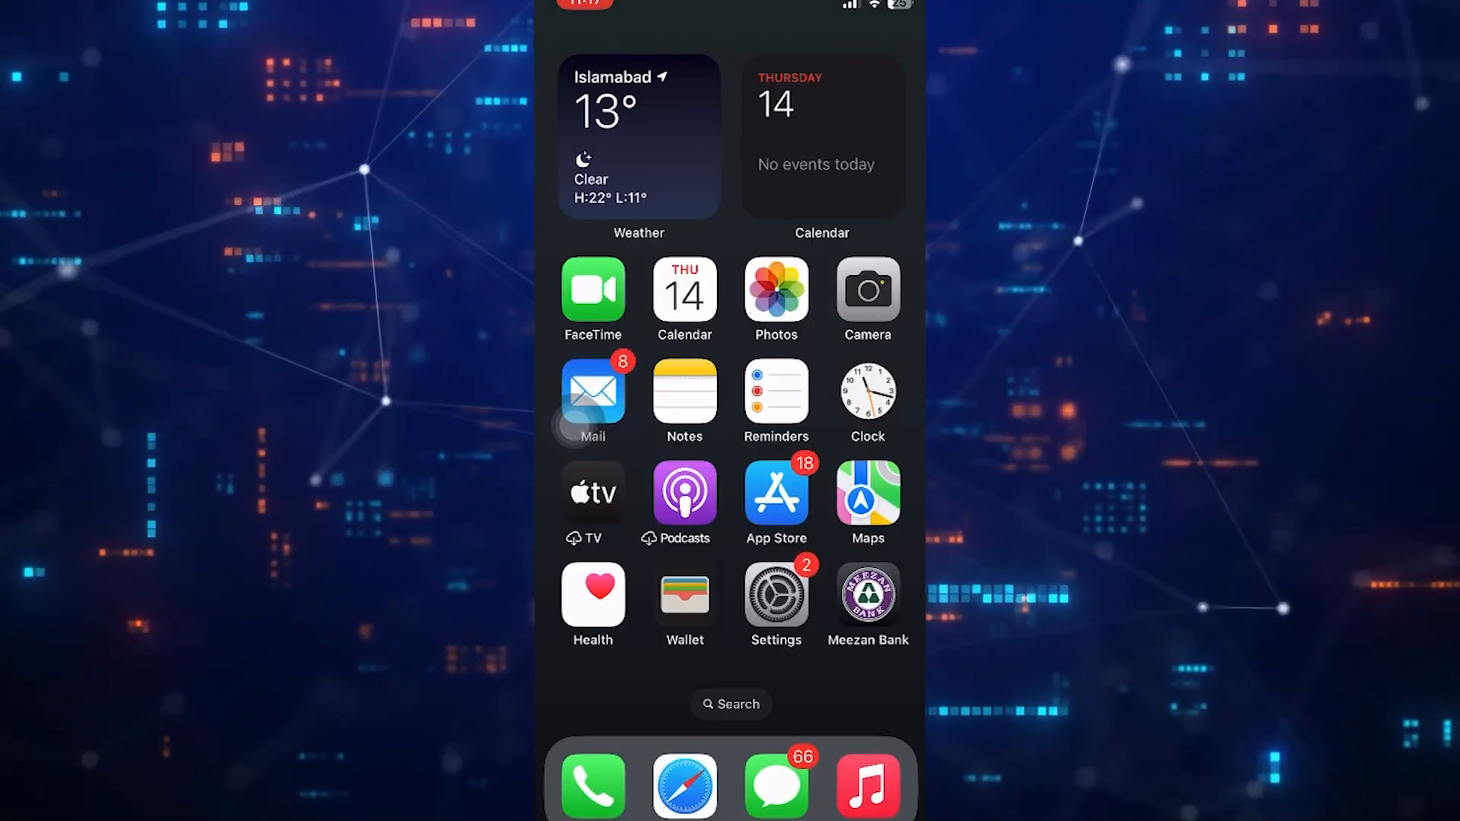
Search the App Store for 'volume booster'
{"action": "left_click", "coordinate": [776, 488]}
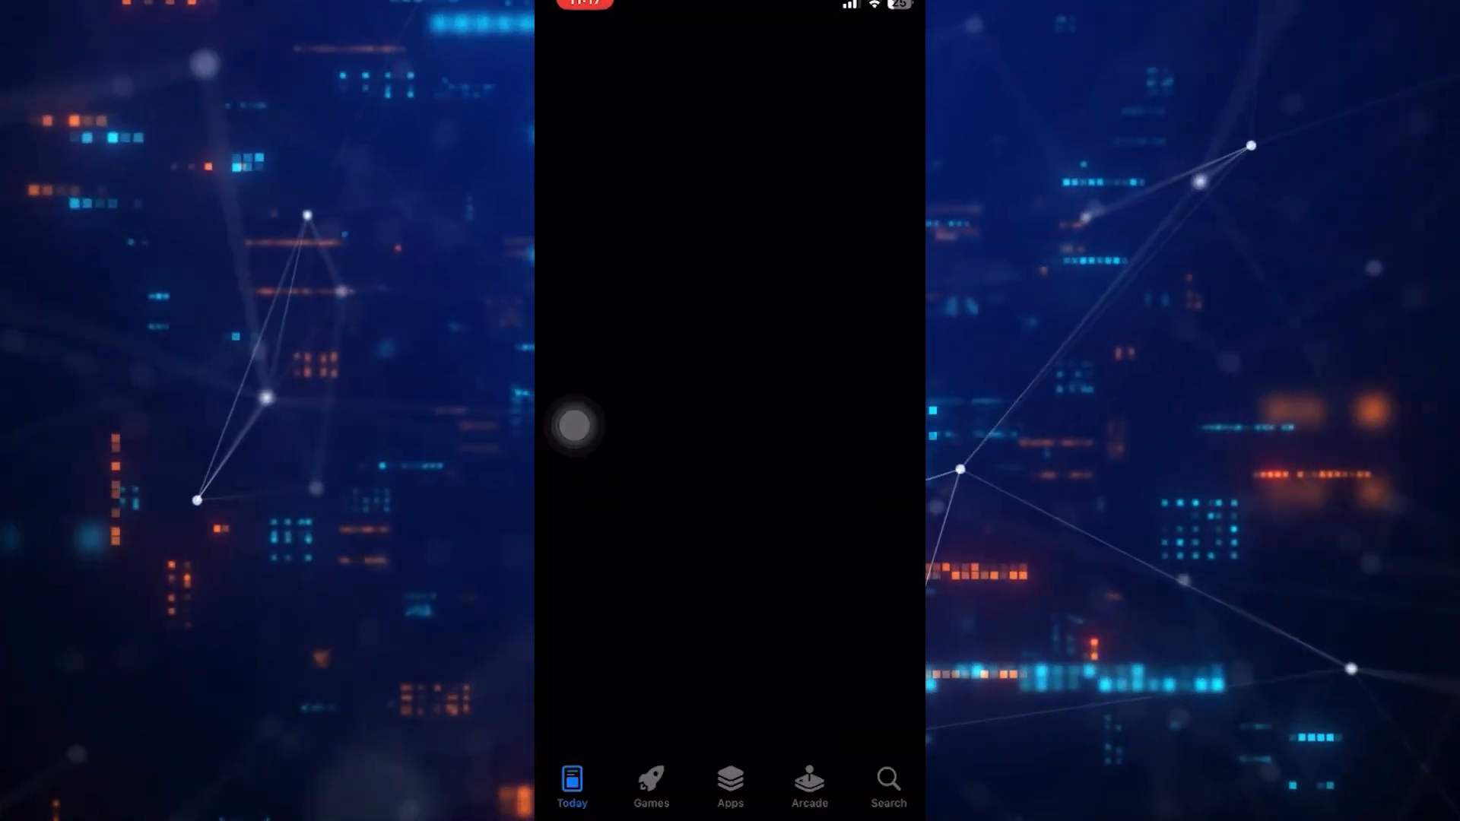
{"action": "left_click", "coordinate": [887, 788]}
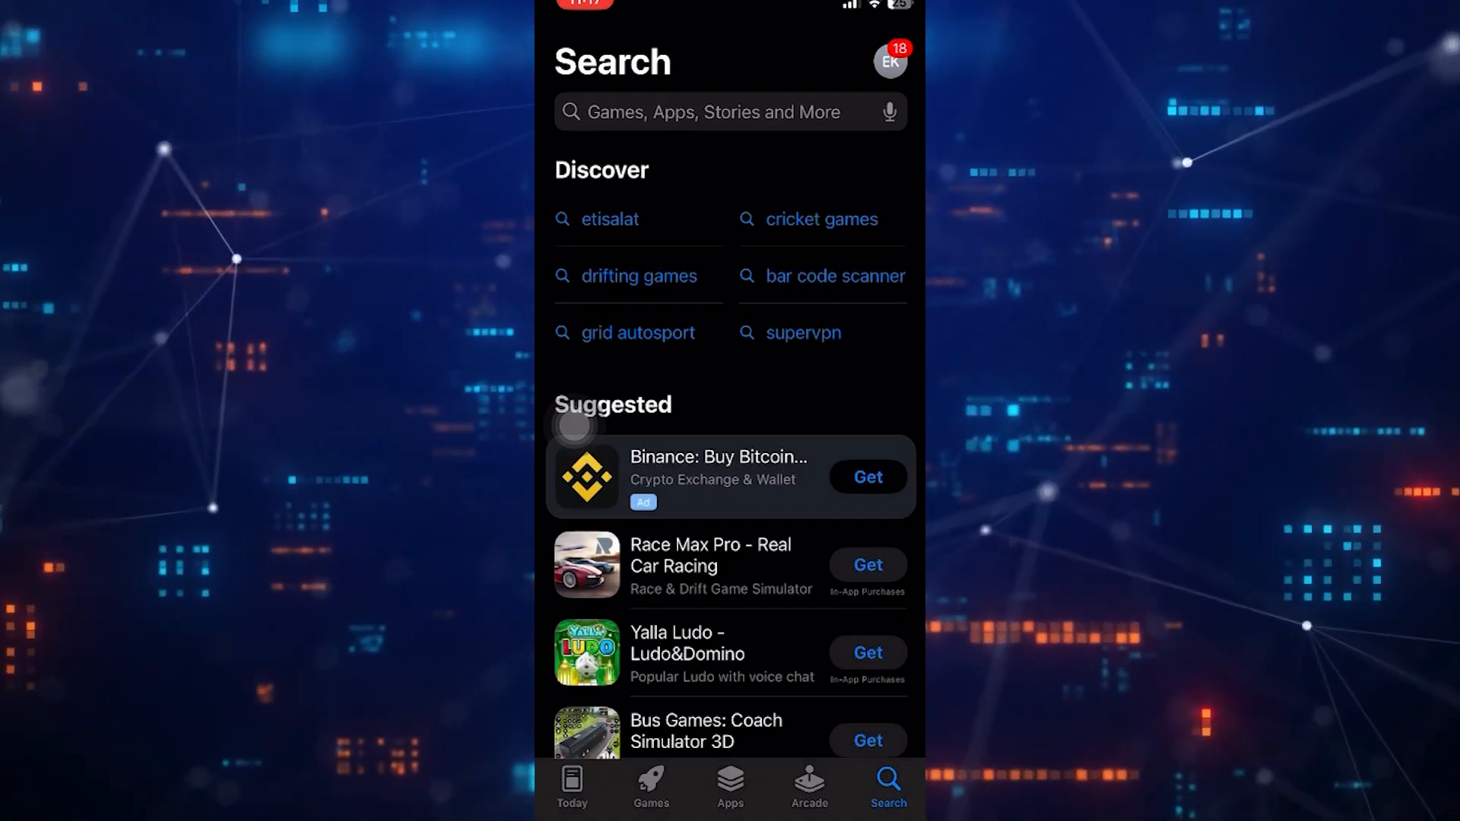
{"action": "type", "text": "volume booster"}
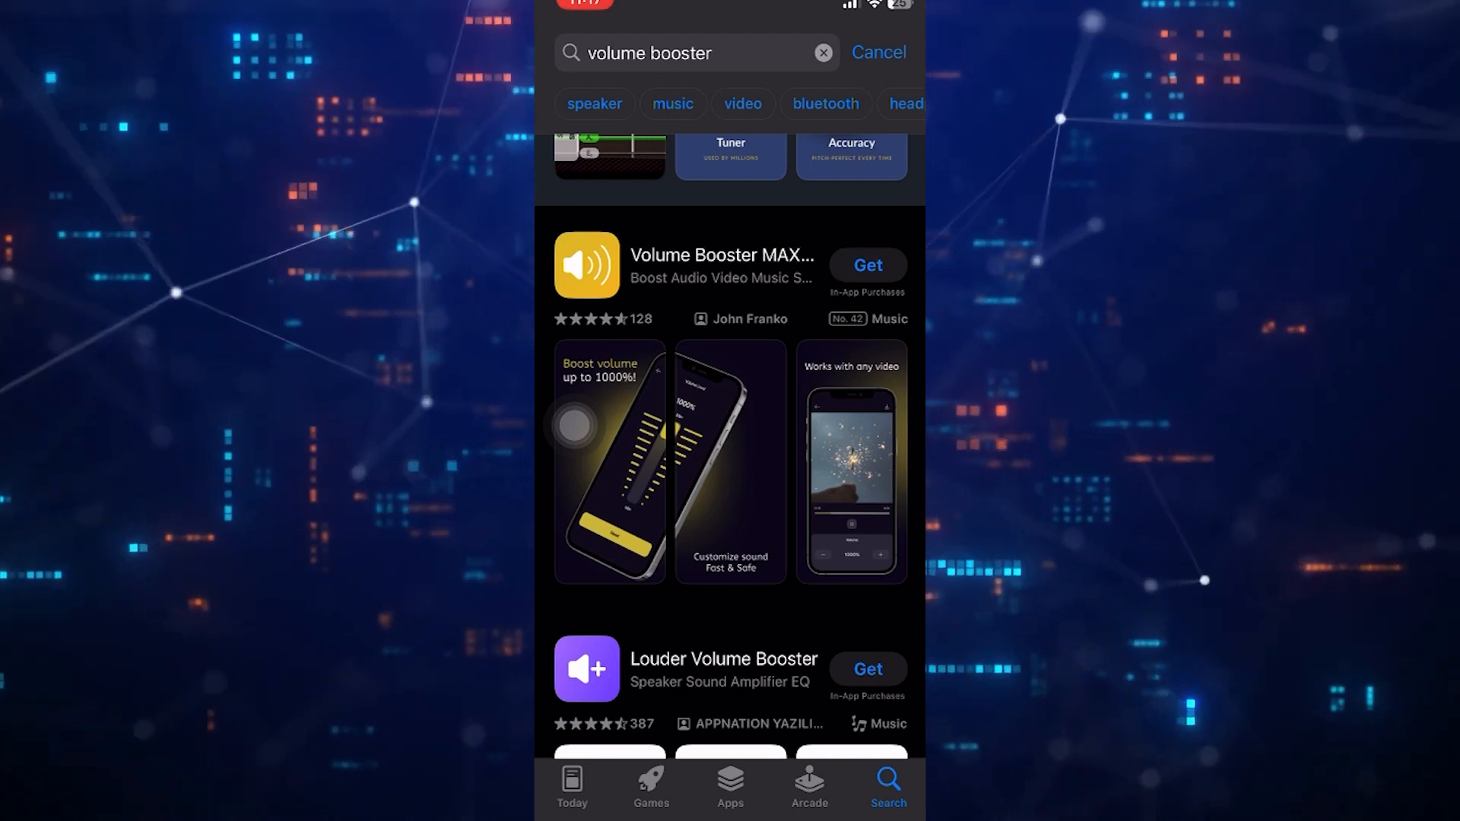
{"action": "scroll", "scroll_direction": "down", "scroll_amount": 3}
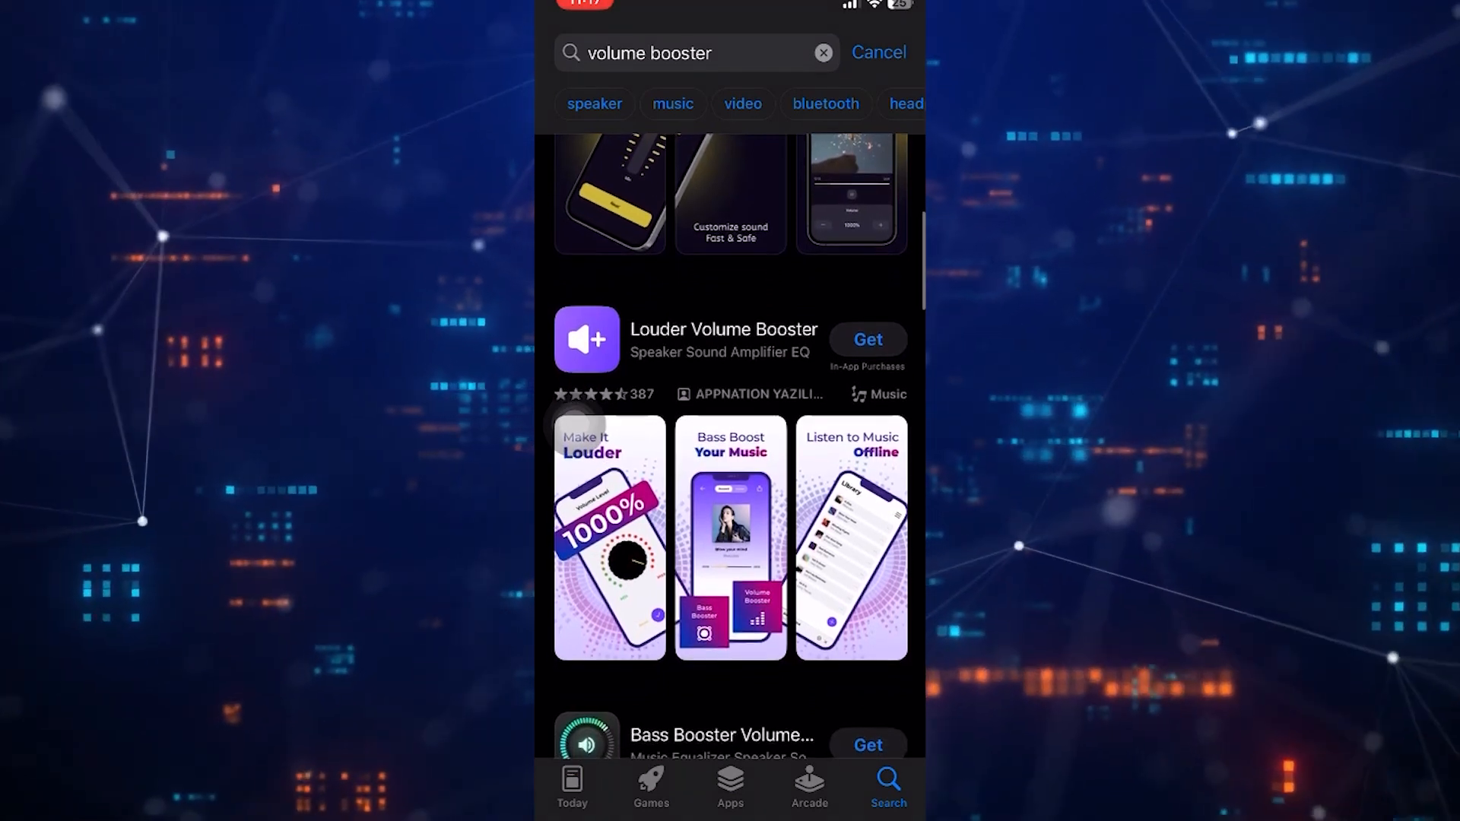
{"action": "scroll", "scroll_direction": "down", "scroll_amount": 3}
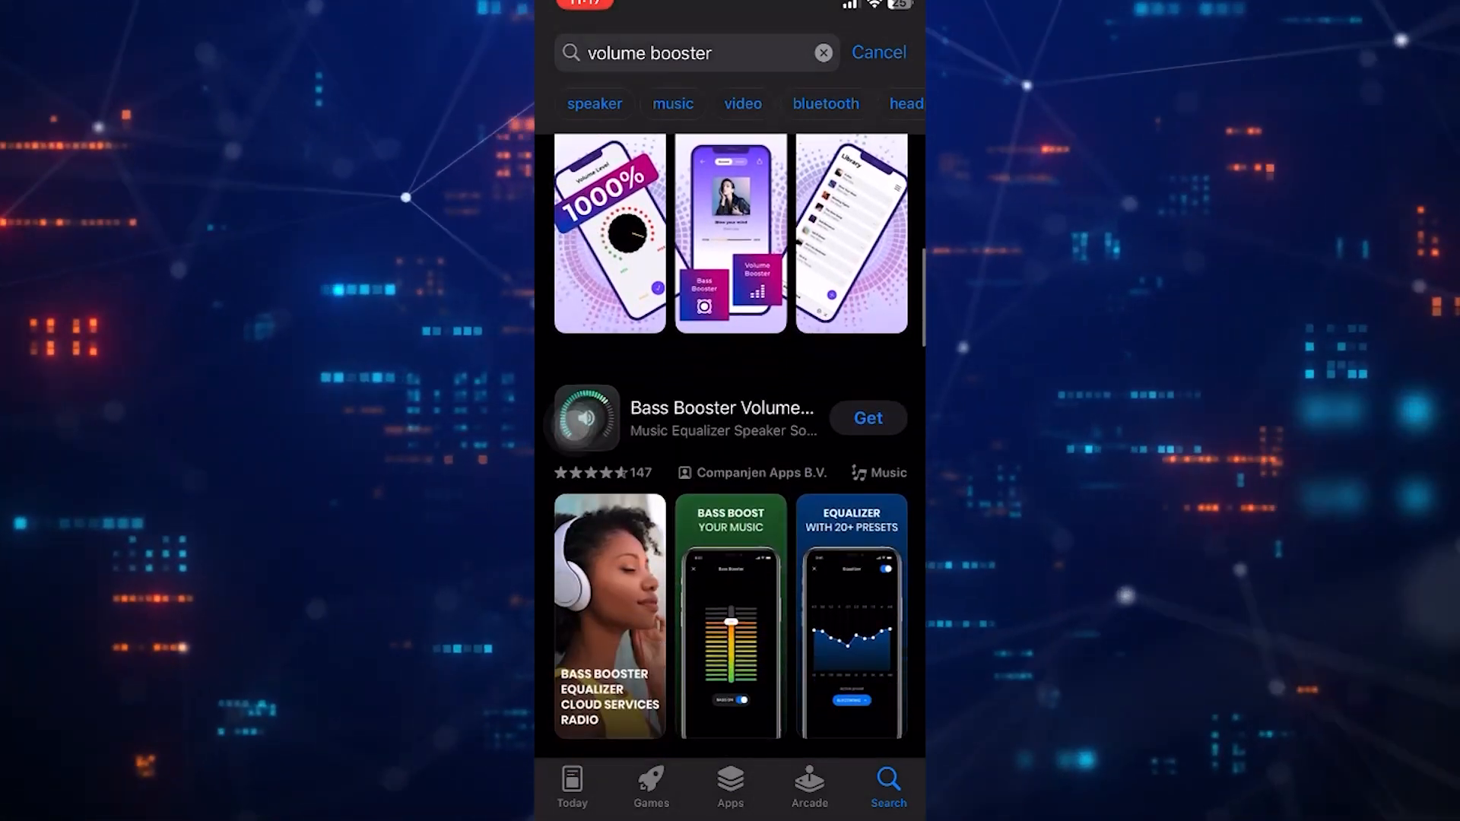
{"action": "scroll", "scroll_direction": "down", "scroll_amount": 3}
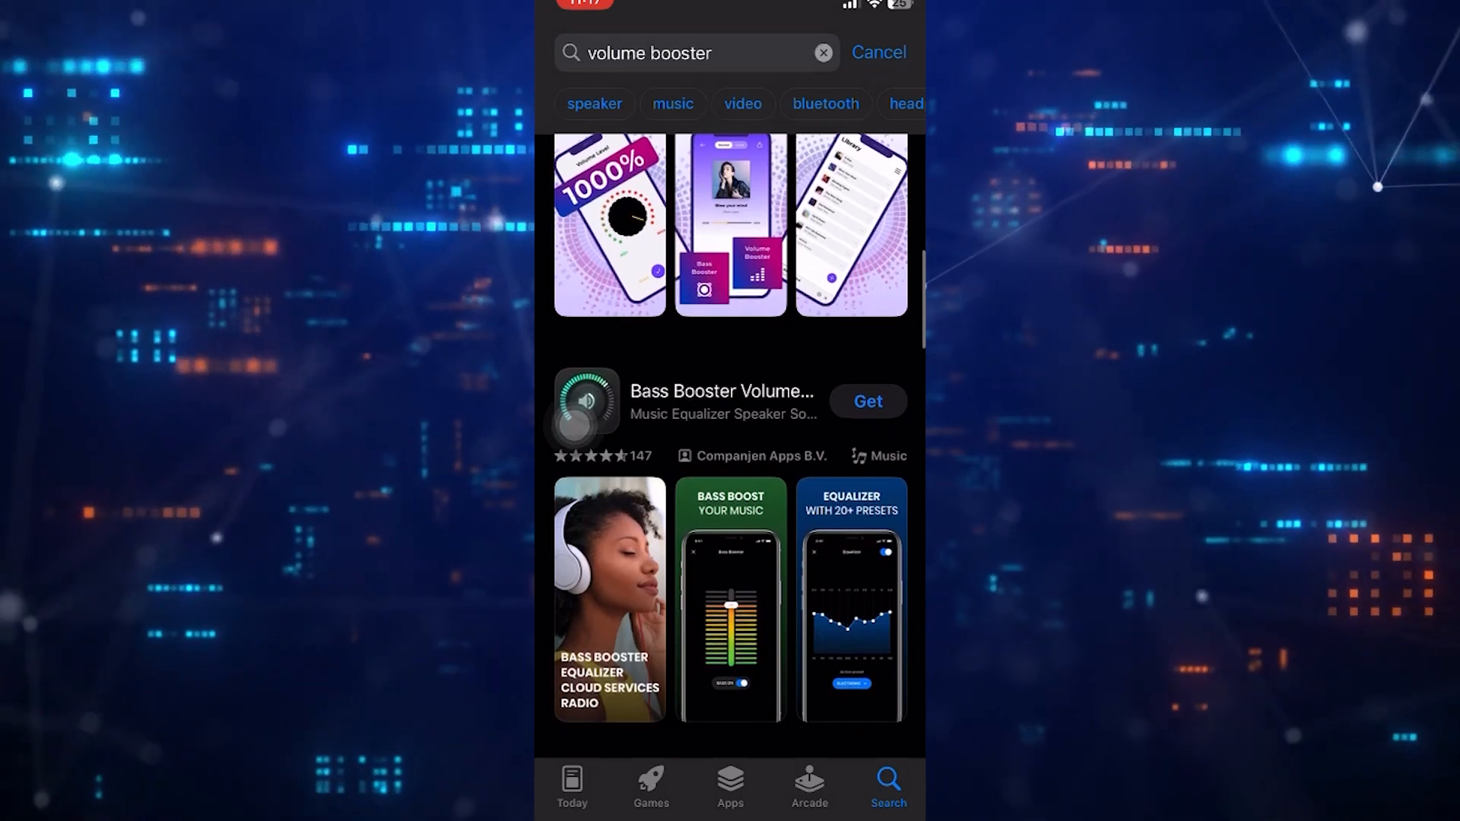
{"action": "scroll", "scroll_direction": "down", "scroll_amount": 3}
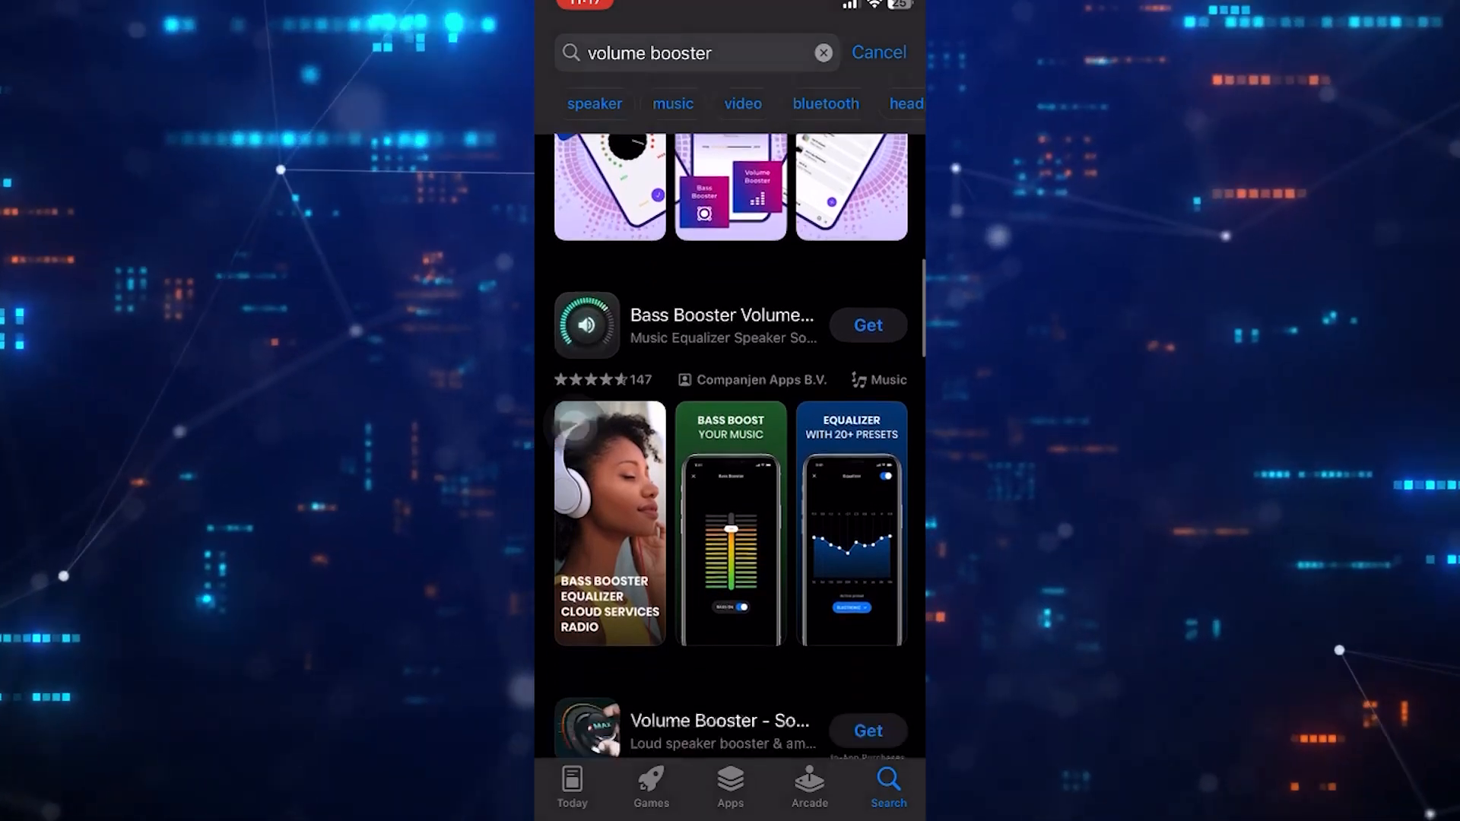
{"action": "scroll", "scroll_direction": "down", "scroll_amount": 3}
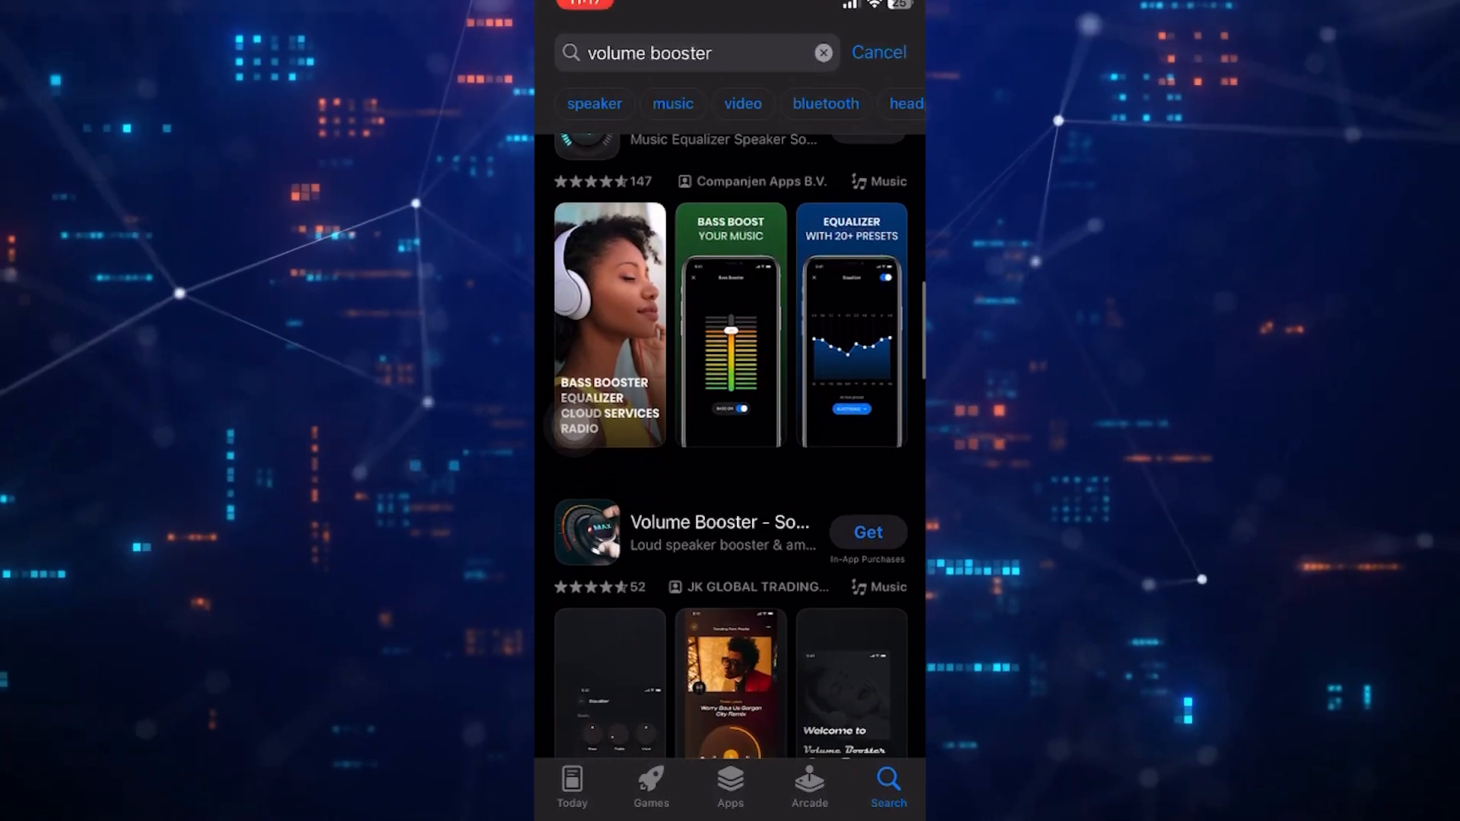
{"action": "scroll", "scroll_direction": "down", "scroll_amount": 3}
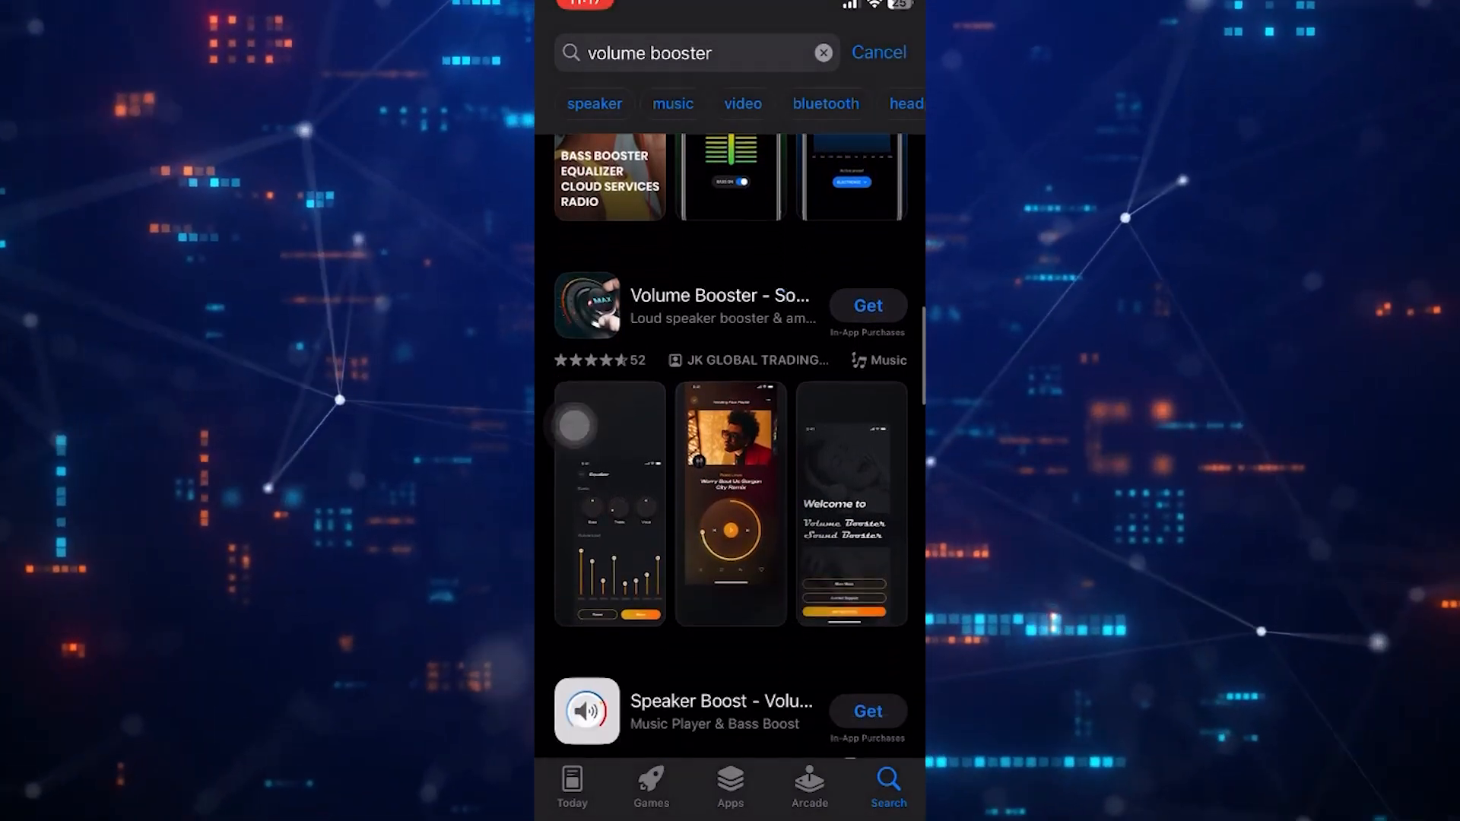
{"action": "scroll", "scroll_direction": "down", "scroll_amount": 3}
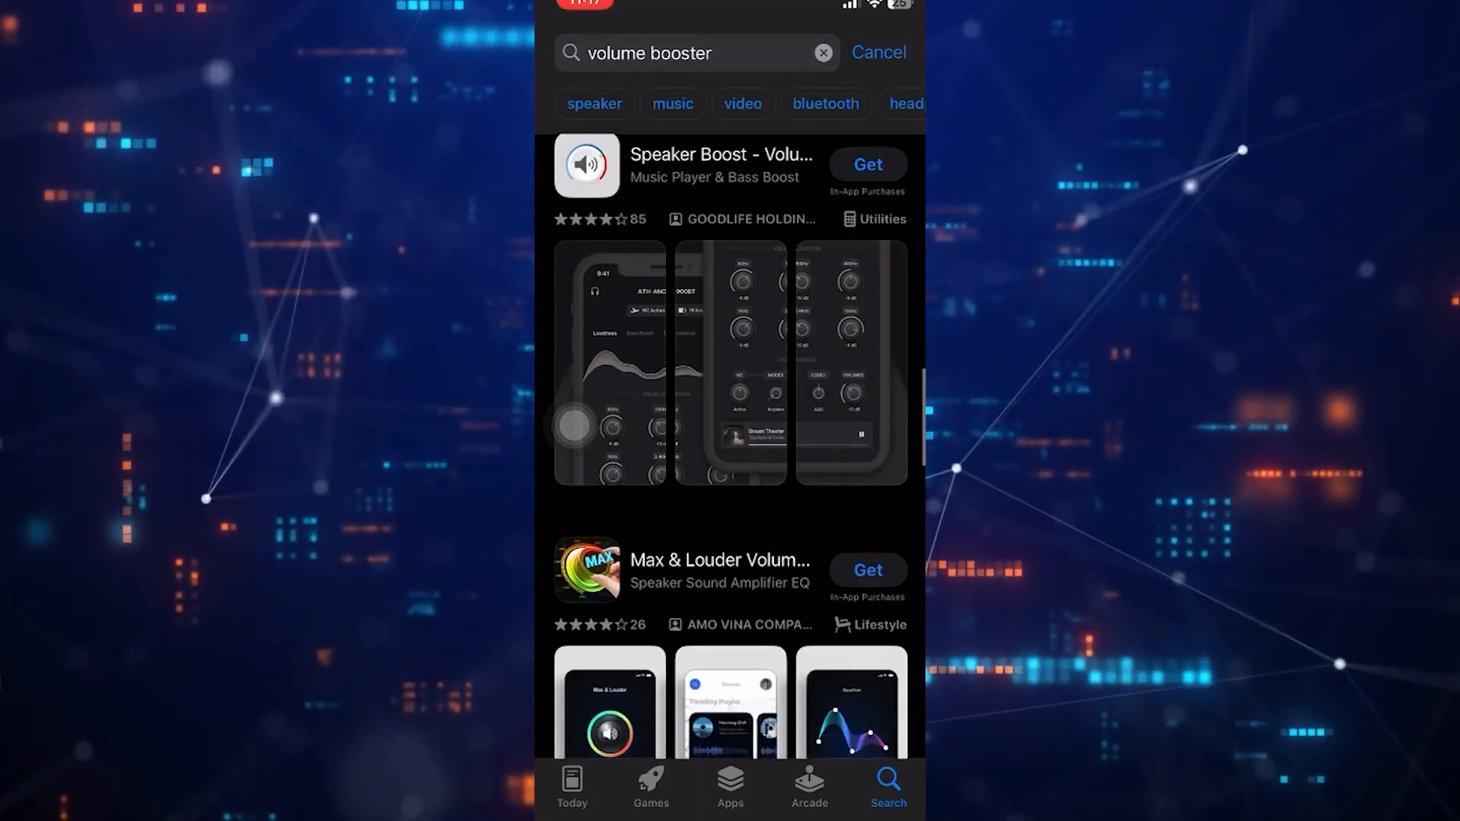
{"action": "scroll", "scroll_direction": "down", "scroll_amount": 3}
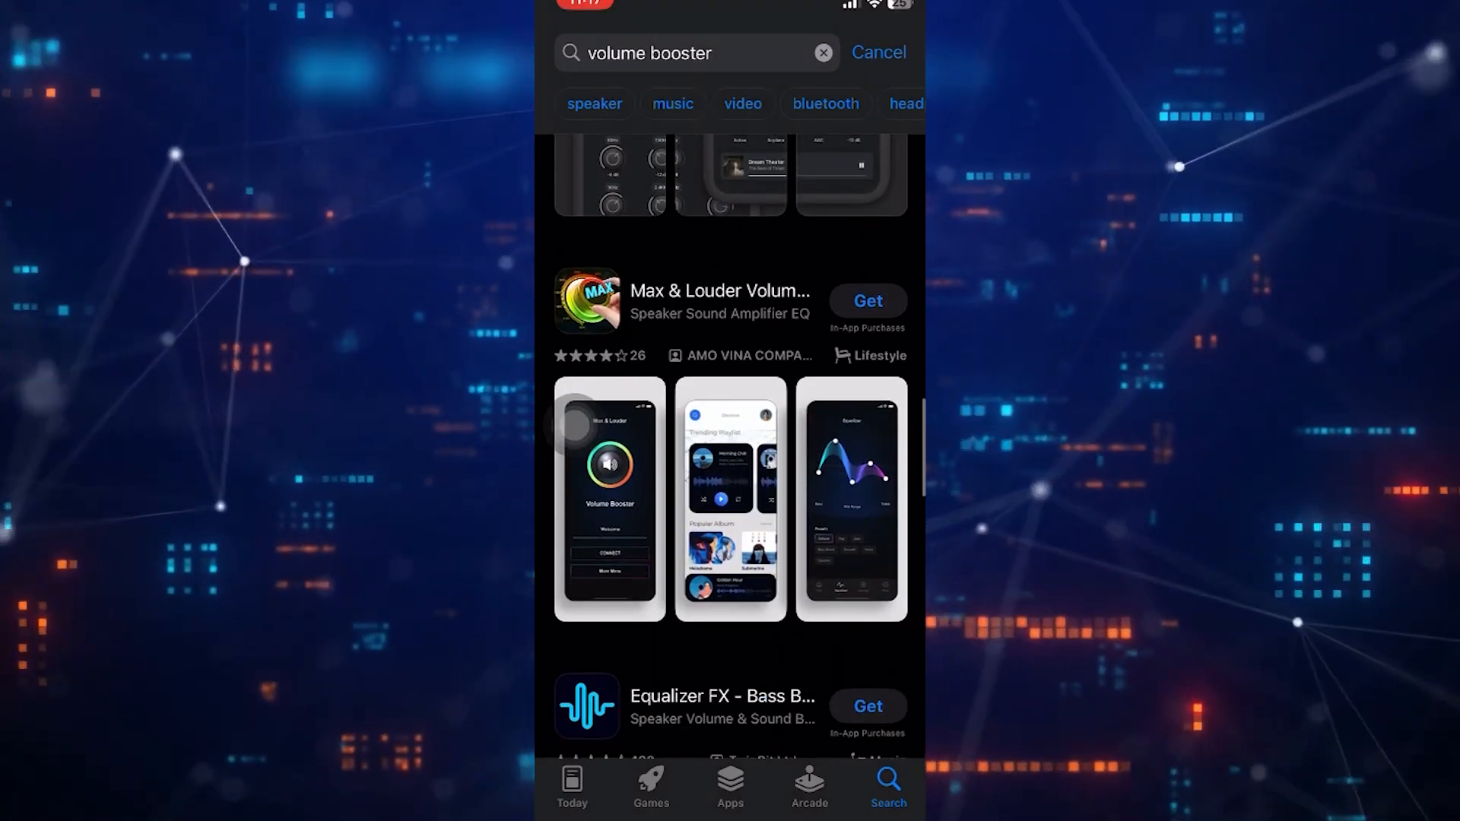